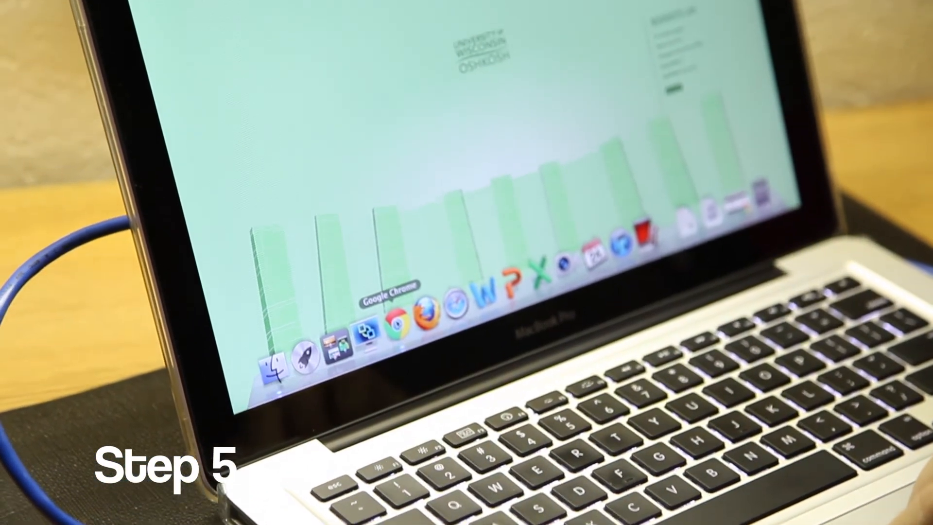
Step: Launch Google Chrome, enter the MyUWO username and password, and log on to the portal
click(390, 327)
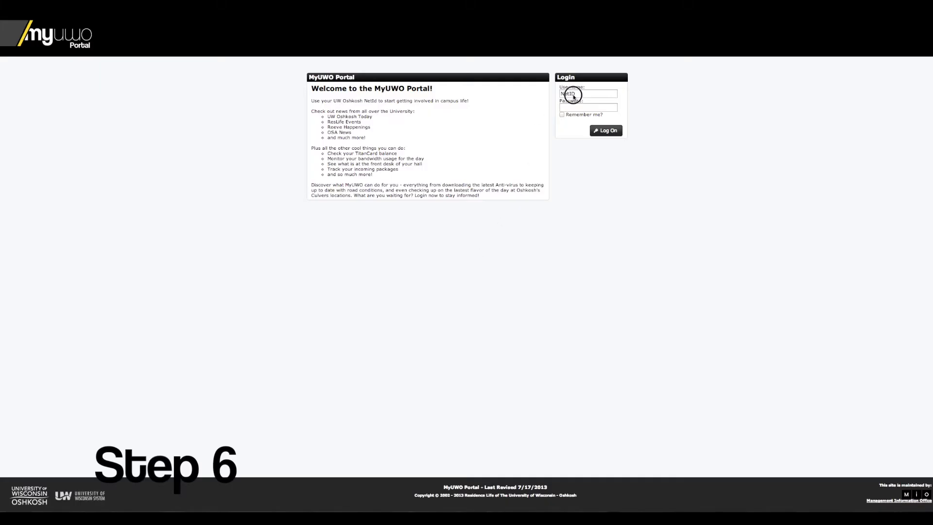
click(588, 93)
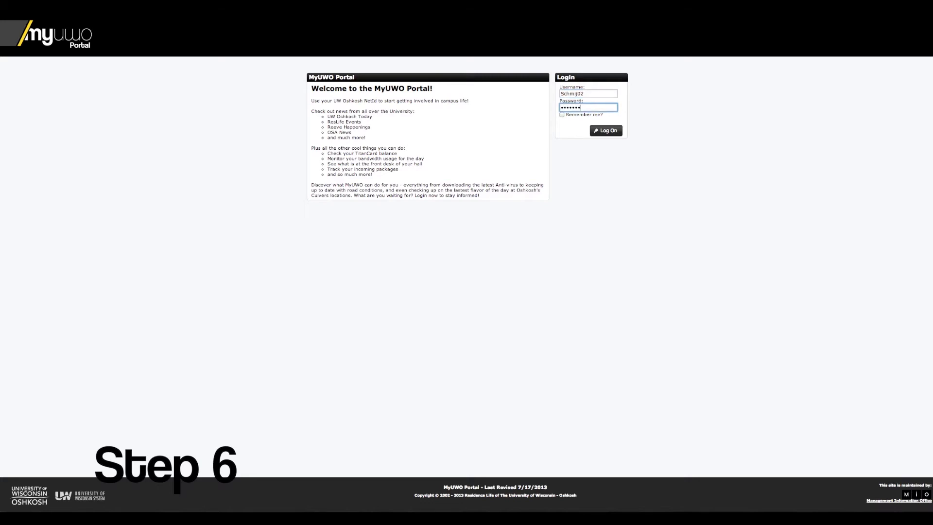
click(605, 130)
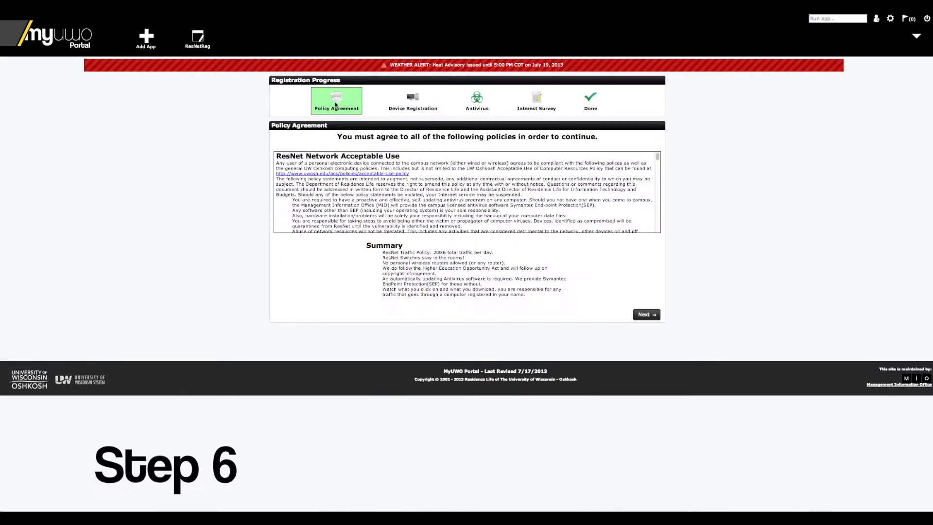
Step: Read through the ResNet acceptable use policy, continue with Next, and look up the Ethernet ID in System Preferences > Network
scroll(down, 3)
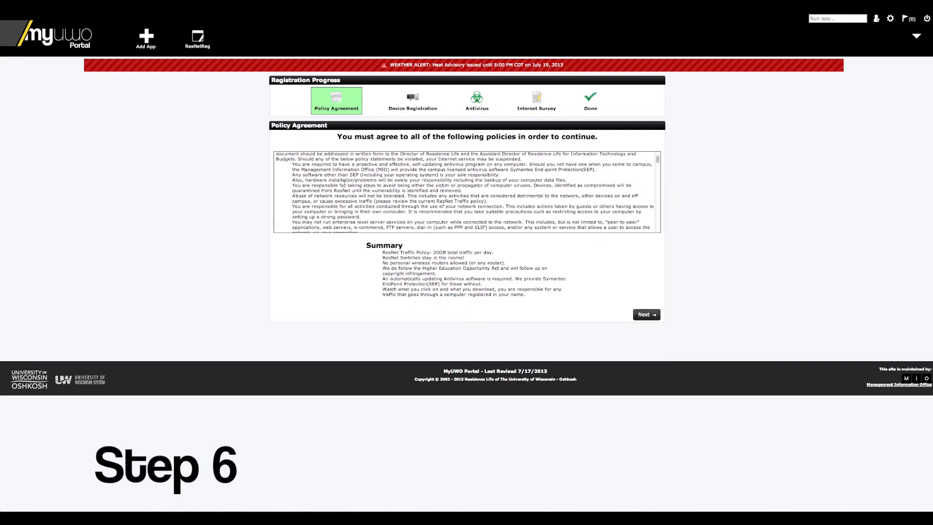
scroll(down, 3)
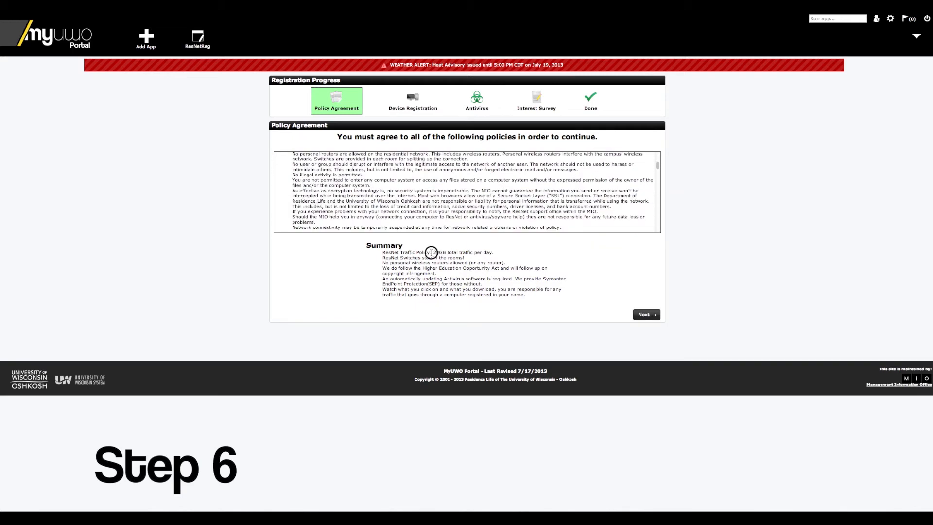
double_click(404, 262)
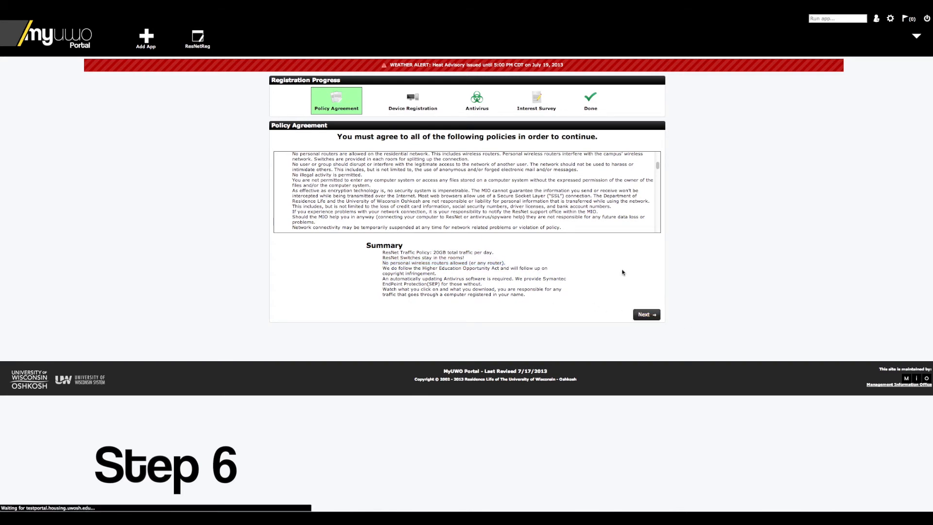
click(645, 313)
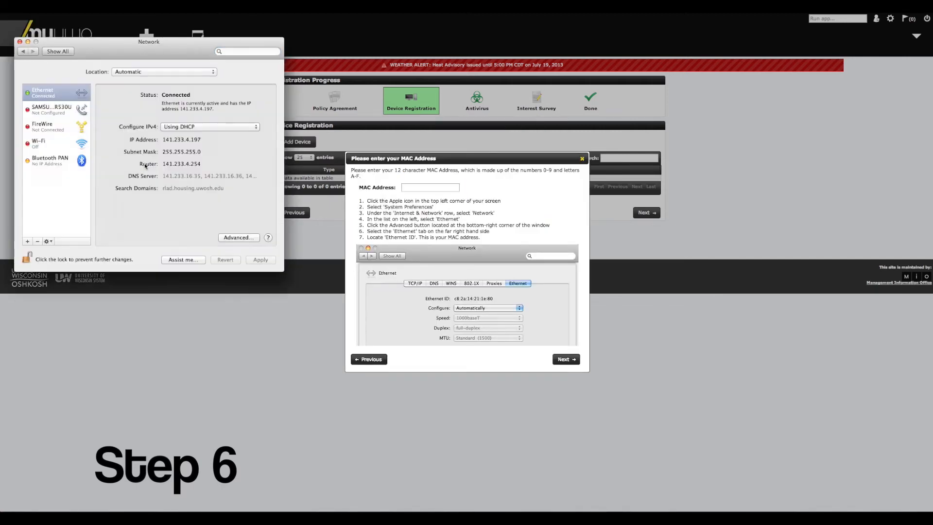
click(20, 42)
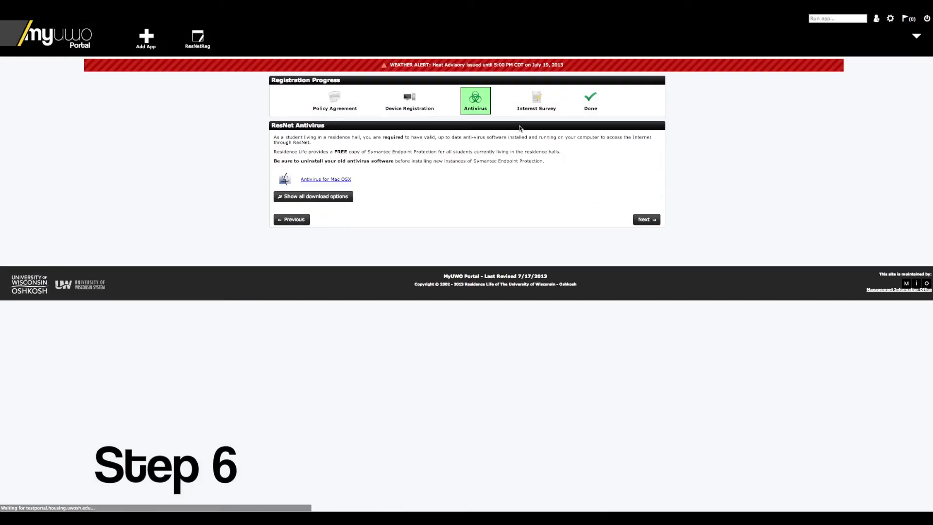
Step: Show all antivirus download options and continue to the Registration Complete restart notice
click(312, 196)
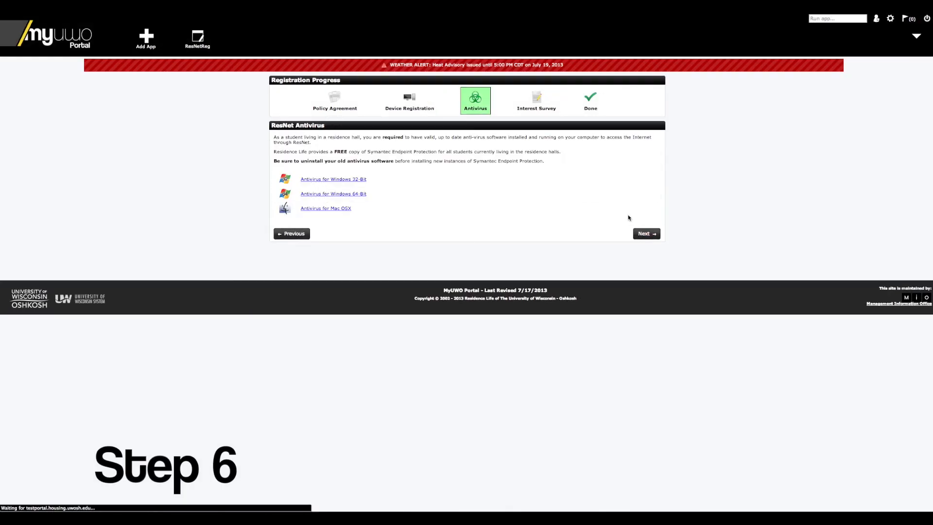
click(646, 234)
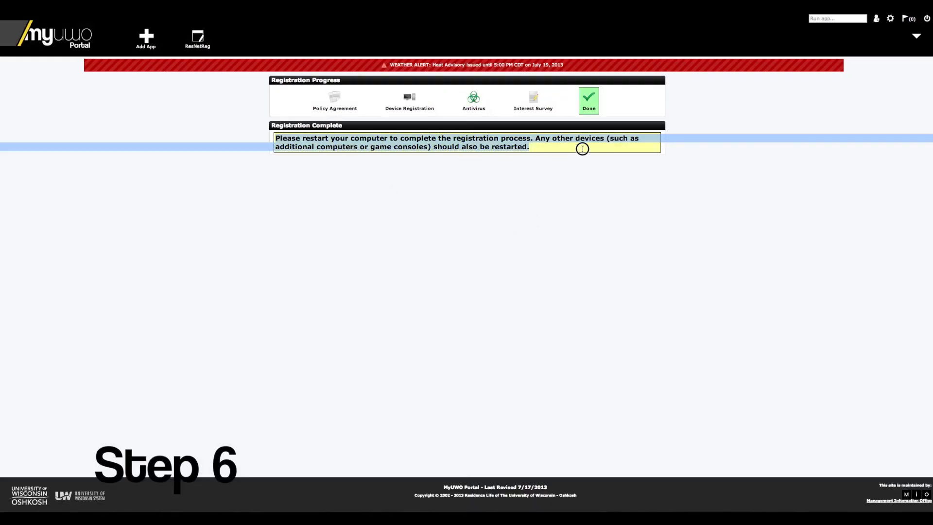